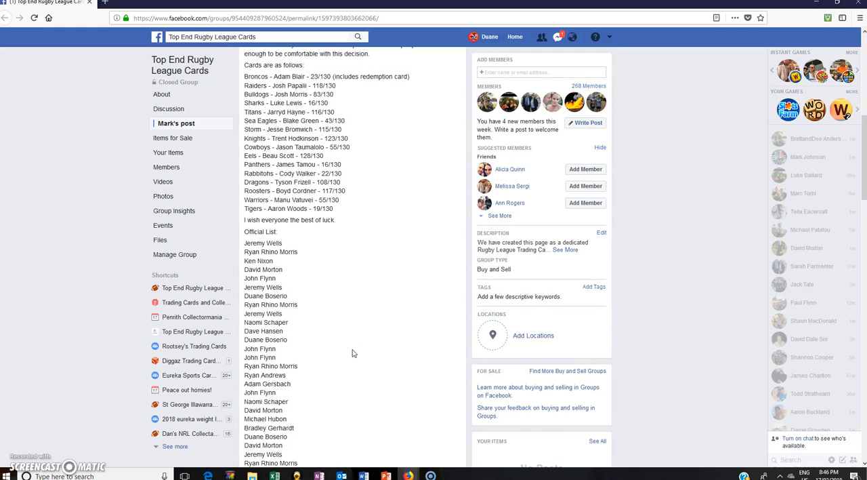
Read through the Mega Razz post's entrant list and comment LIVE beneath it.
scroll("up", 3)
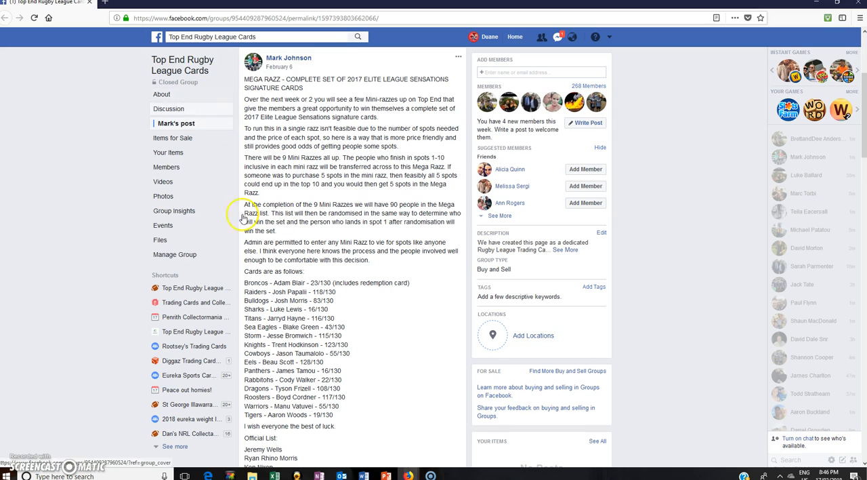
scroll("down", 3)
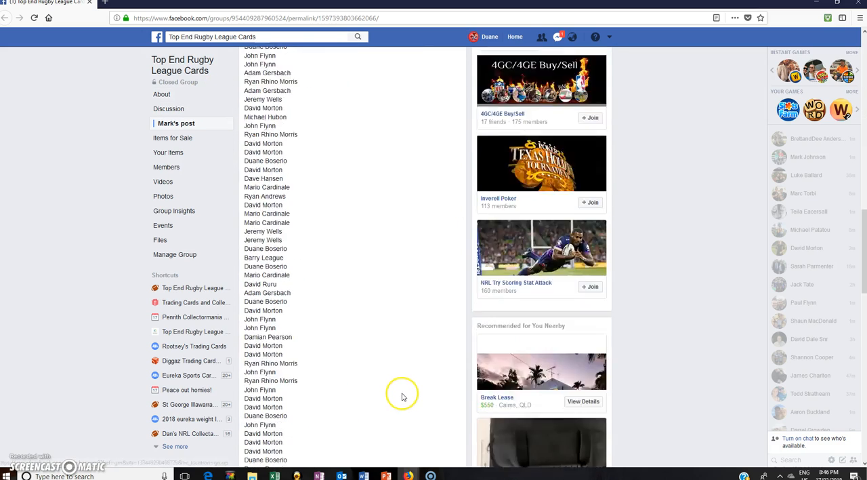
scroll("down", 3)
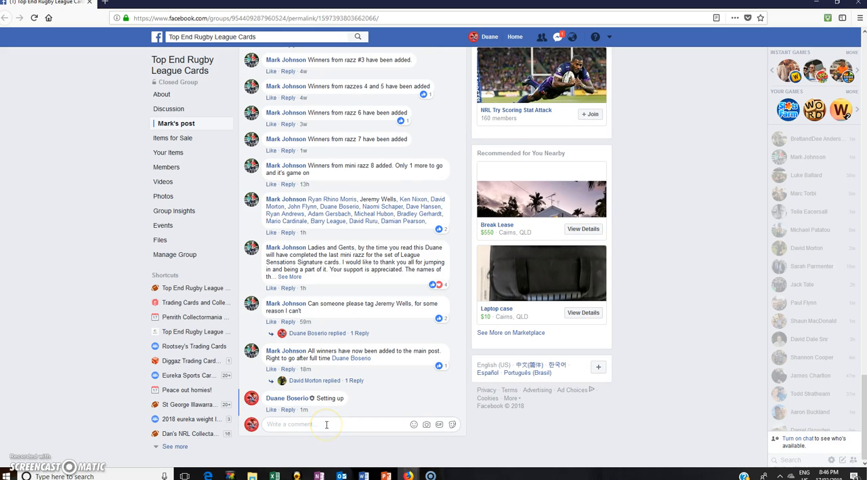
type("LIVE")
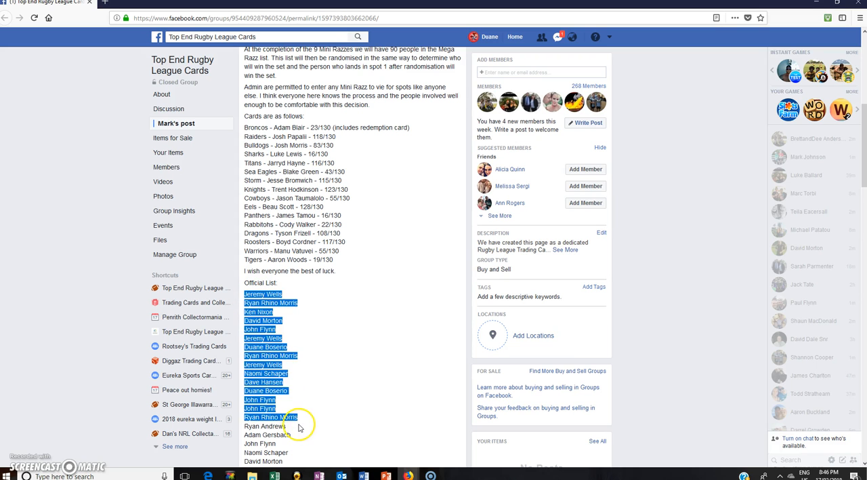
Select the official entrant list from first name to last and copy it.
scroll("down", 3)
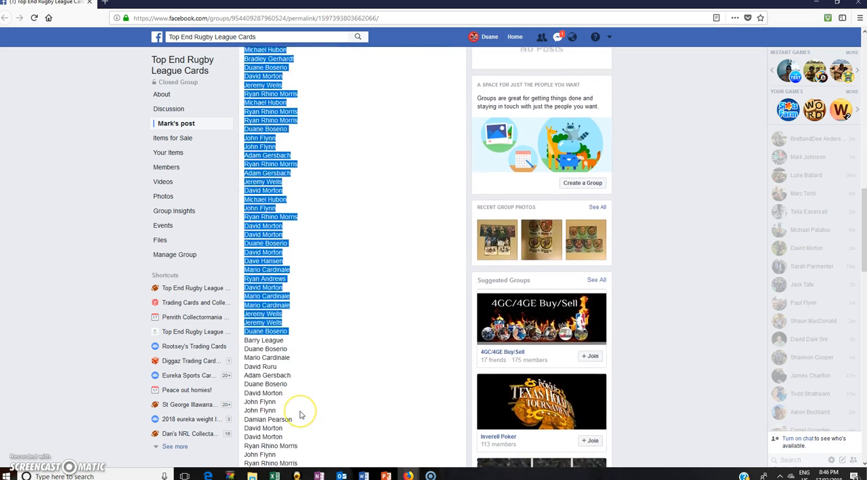
scroll("down", 3)
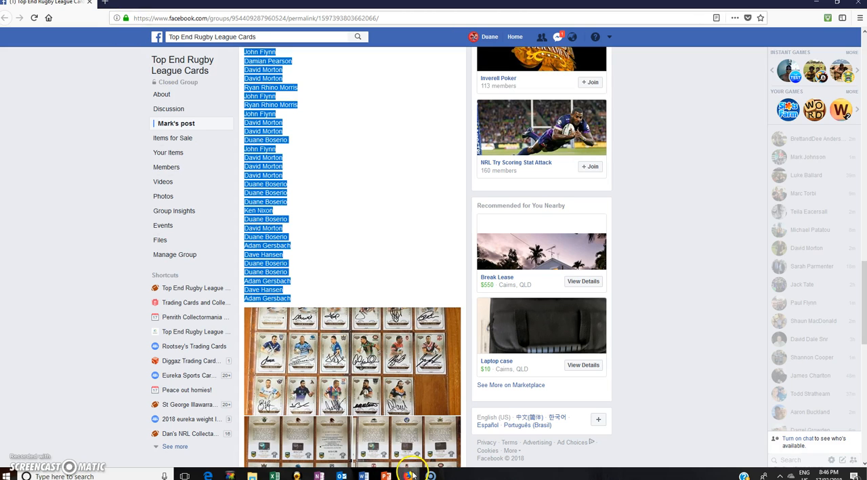
Paste the copied entrant names into the List Randomizer's item box.
left_click(149, 3)
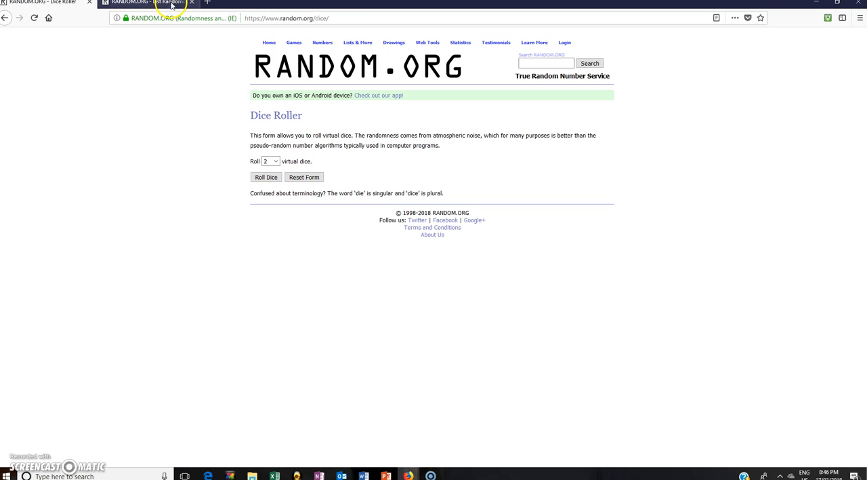
right_click(339, 240)
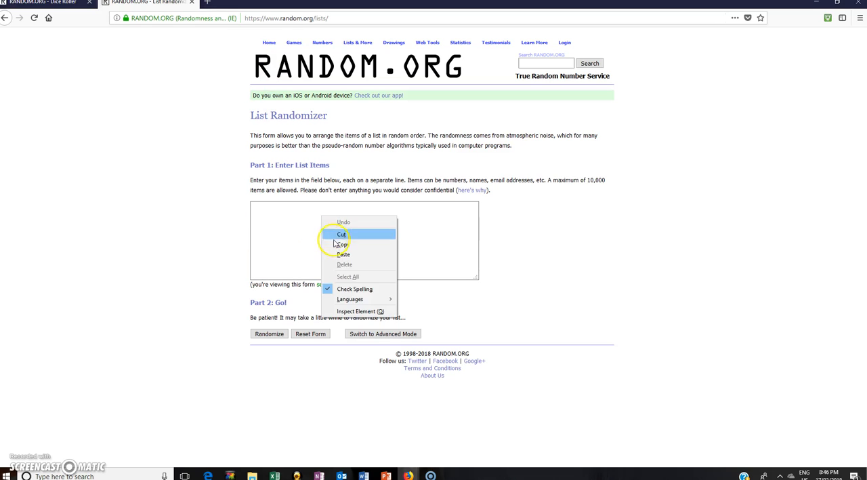
left_click(344, 254)
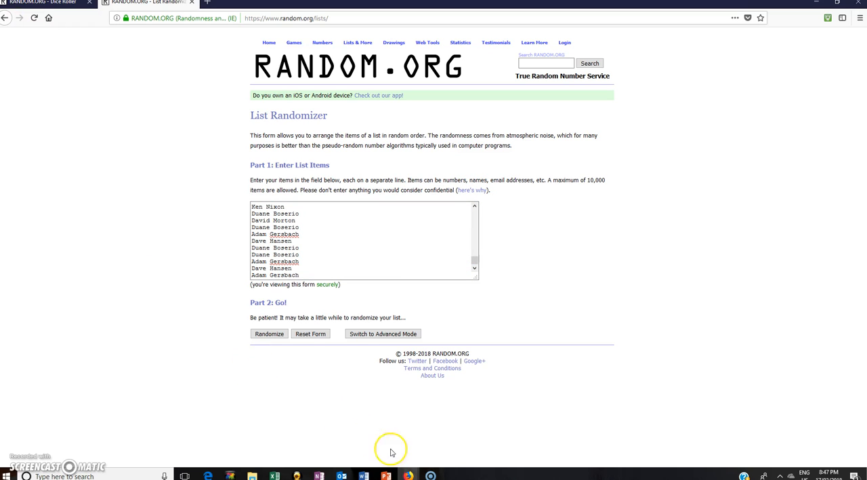
mouse_move(406, 474)
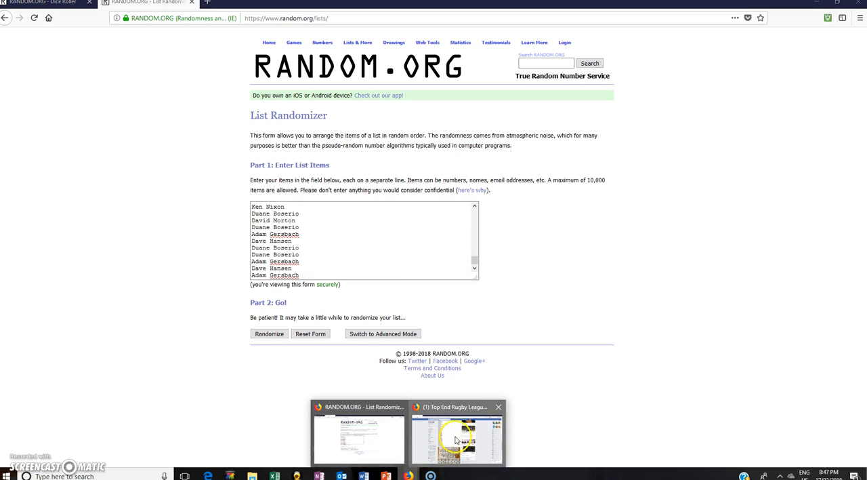
left_click(458, 439)
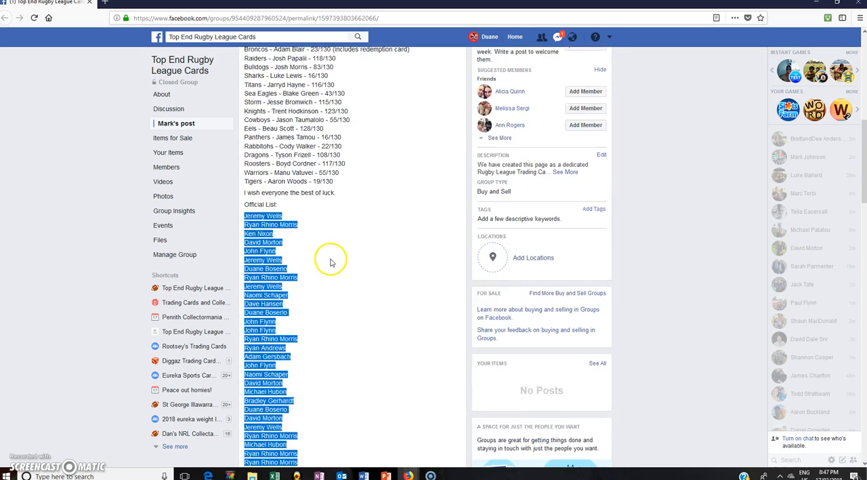
scroll("down", 3)
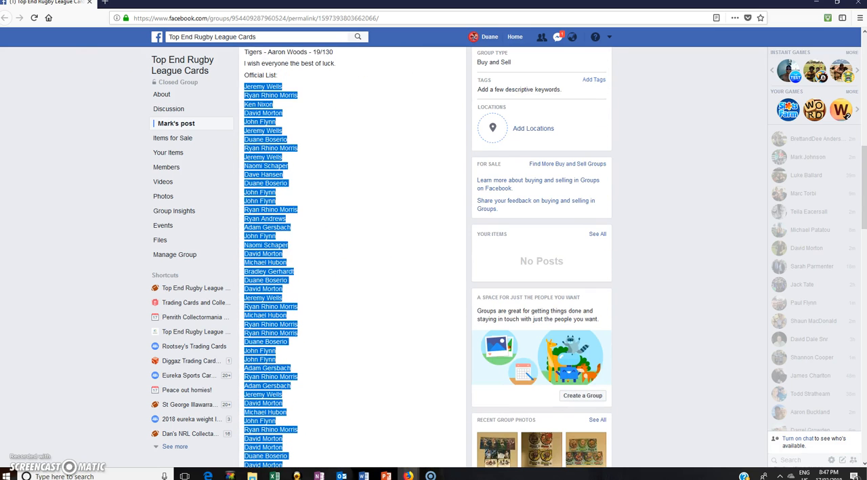
scroll("down", 3)
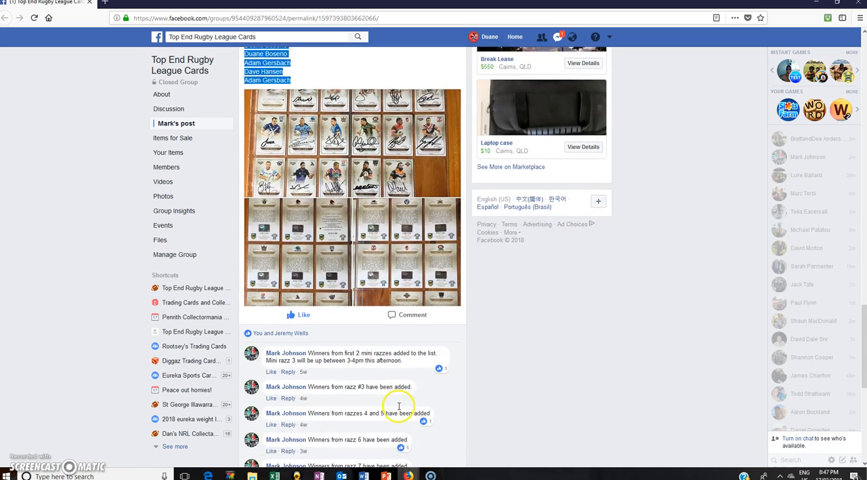
scroll("down", 3)
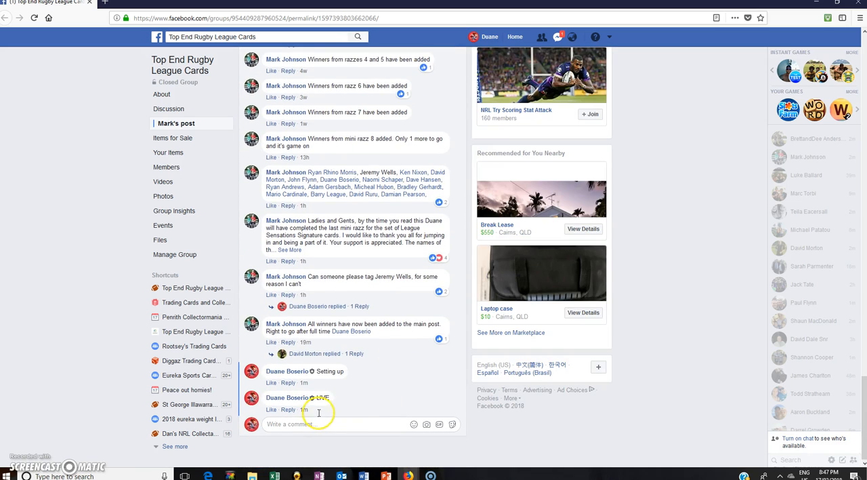
mouse_move(431, 471)
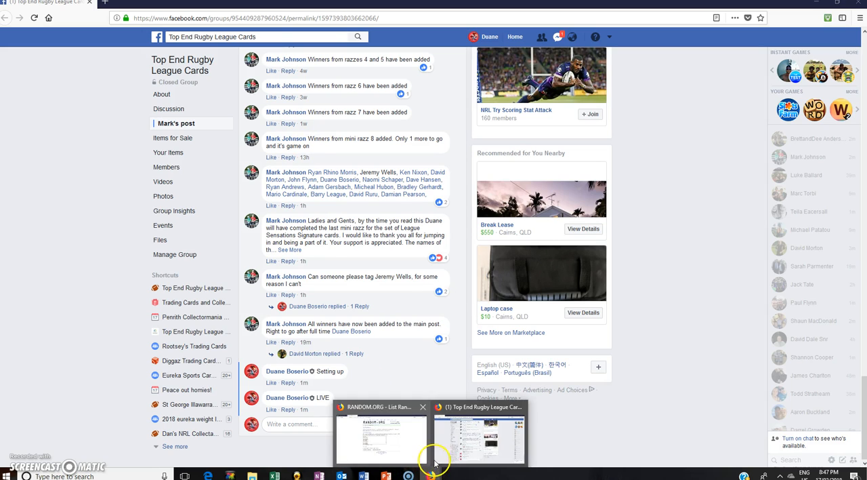
left_click(380, 436)
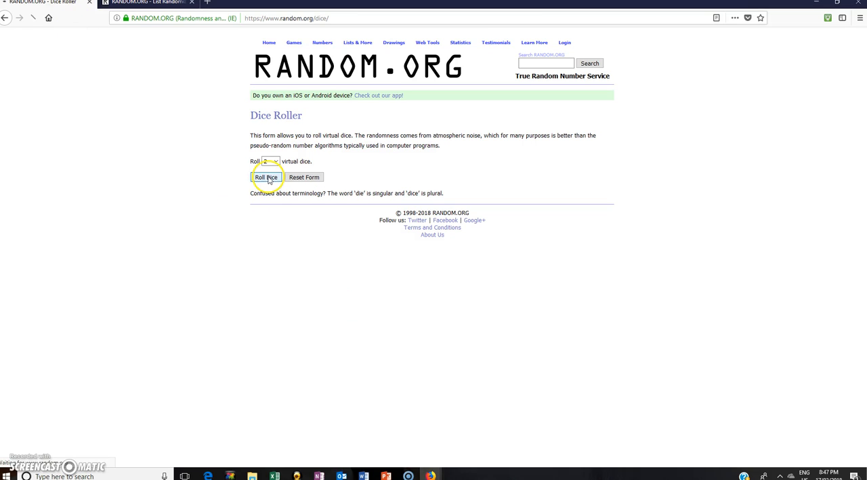
Roll two virtual dice in the Dice Roller and get the result.
left_click(266, 176)
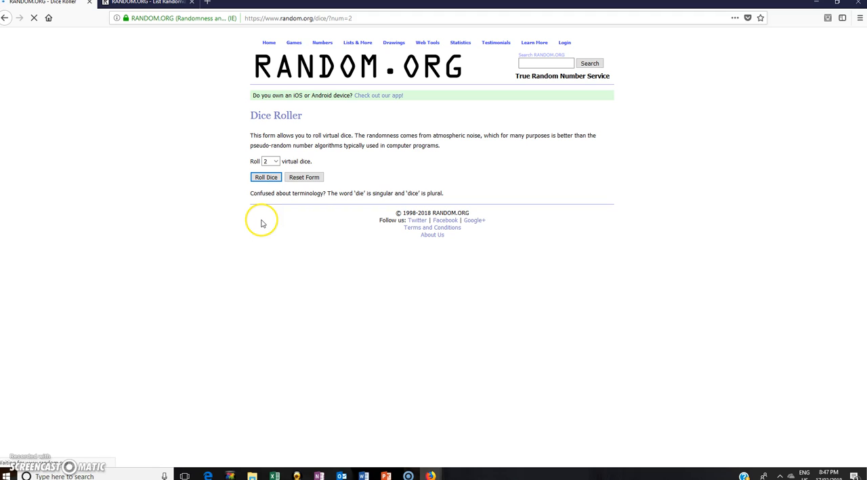
left_click(265, 176)
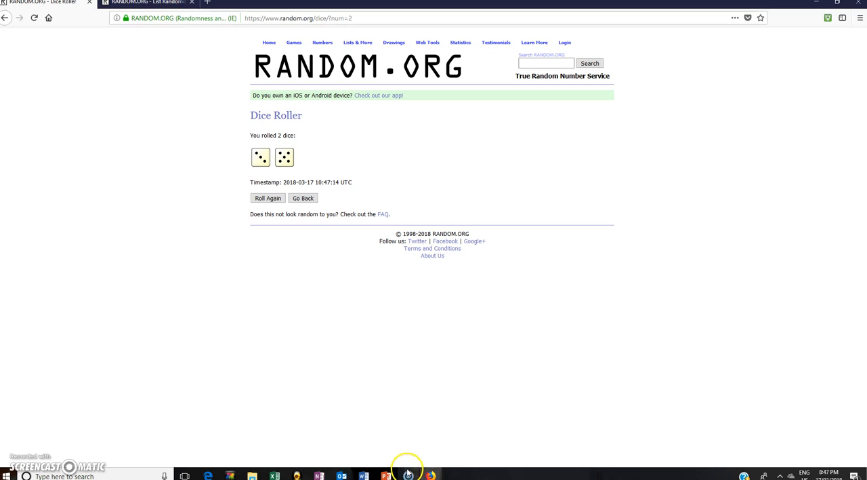
mouse_move(539, 280)
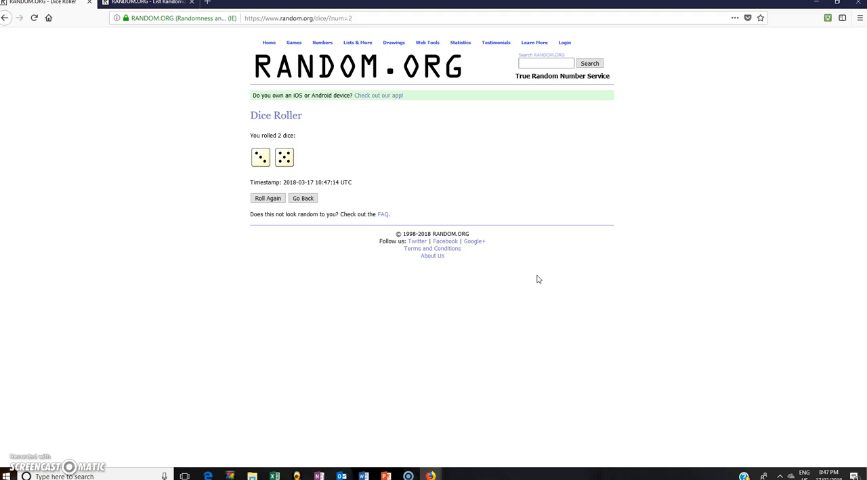
mouse_move(284, 157)
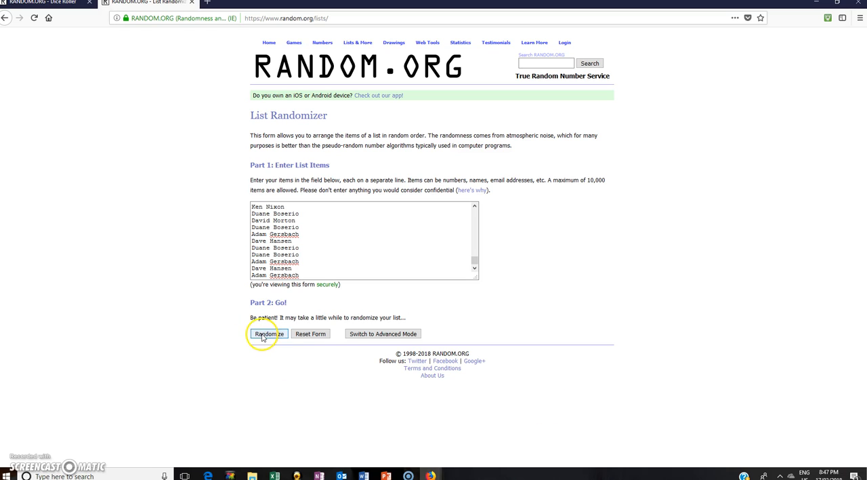
left_click(267, 334)
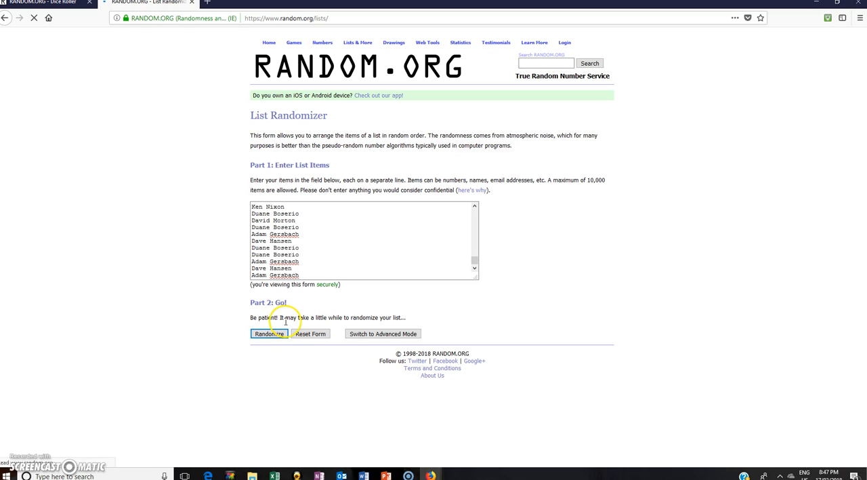
left_click(268, 333)
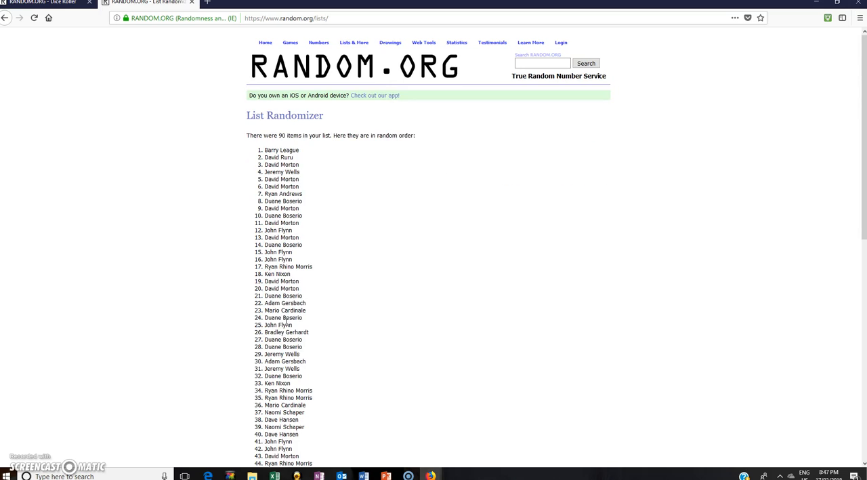
scroll("down", 3)
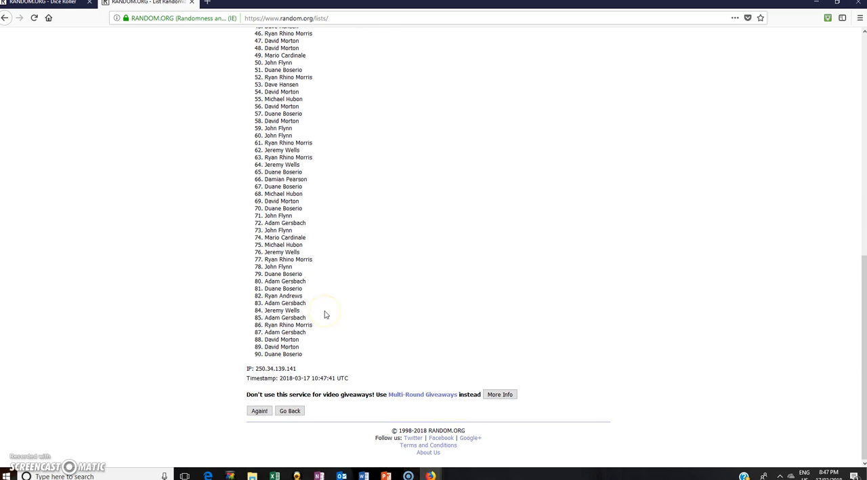
mouse_move(290, 404)
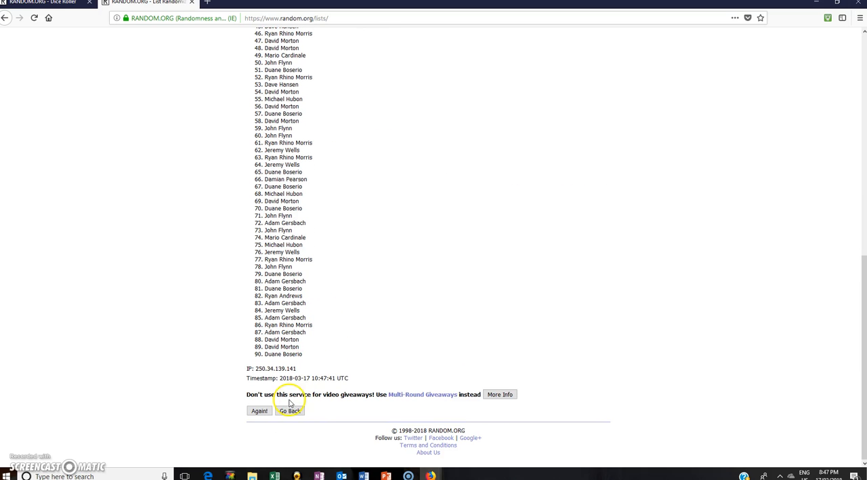
mouse_move(260, 410)
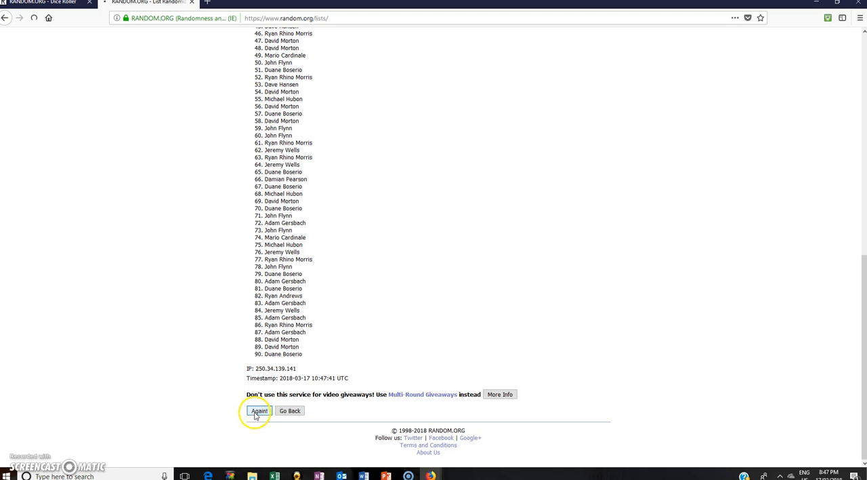
Reshuffle the 90-name list a second, third and fourth time with Again.
left_click(260, 410)
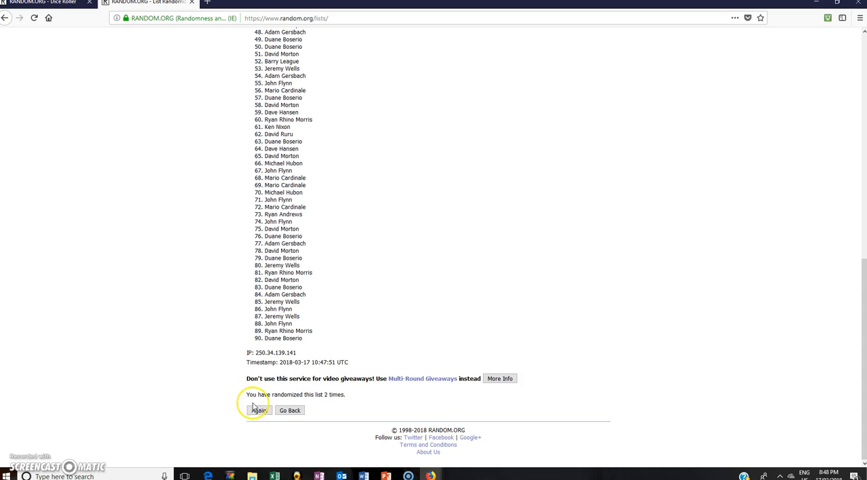
left_click(259, 409)
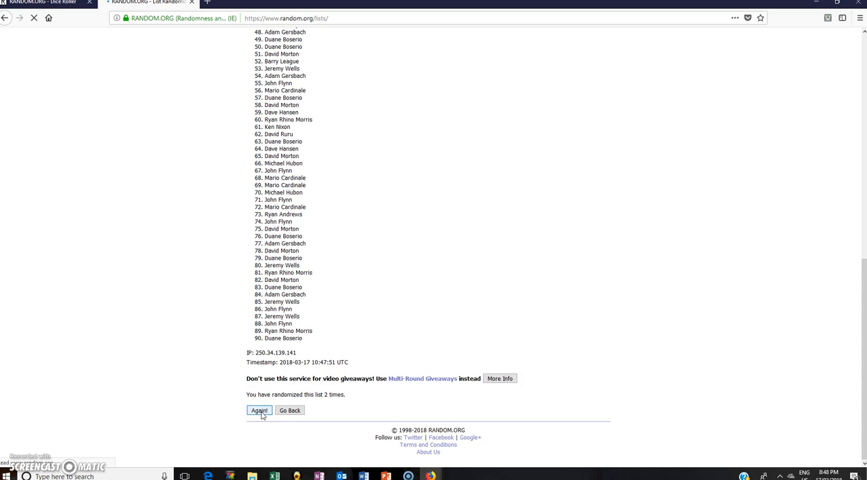
left_click(258, 409)
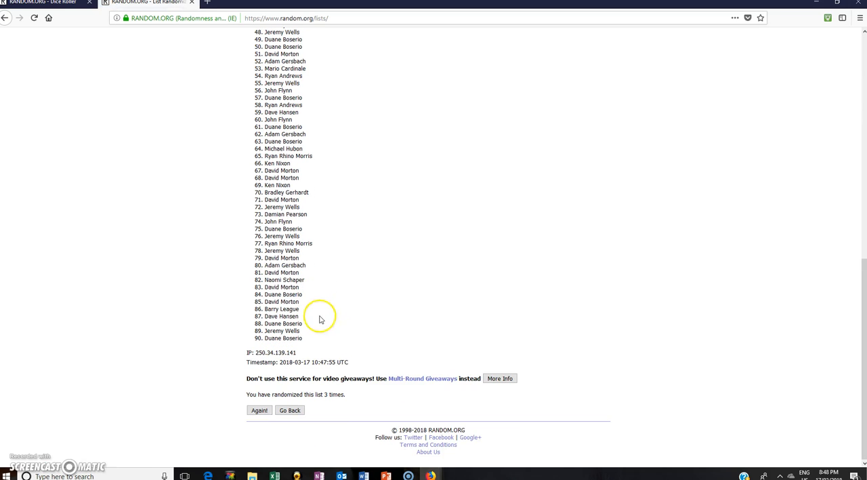
left_click(259, 409)
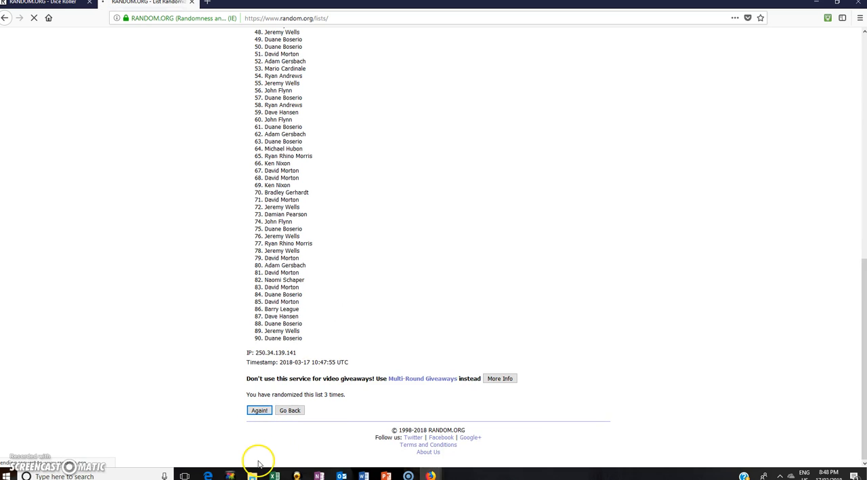
left_click(258, 409)
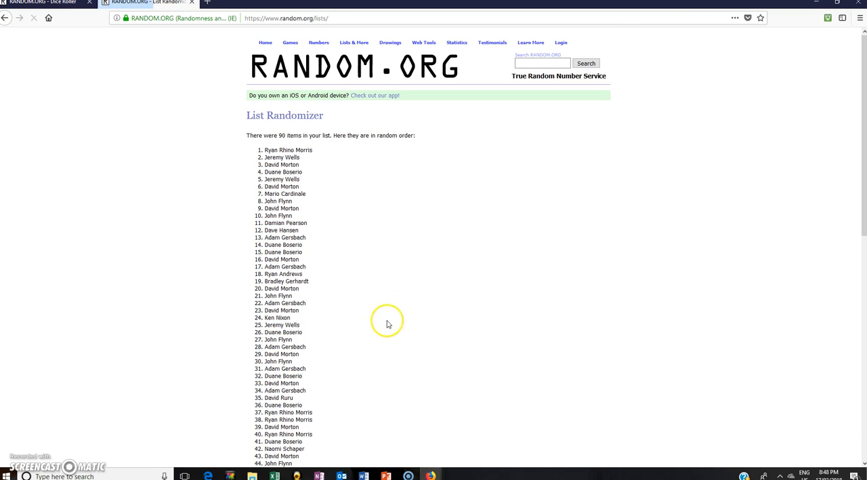
scroll("down", 3)
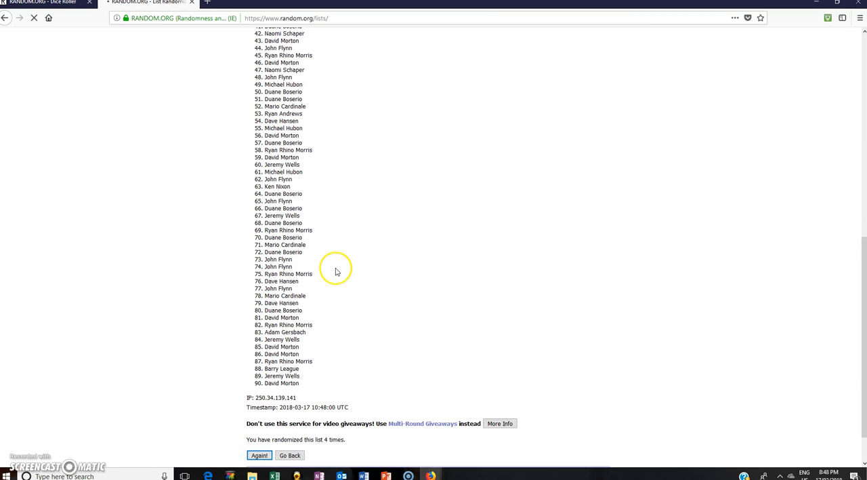
scroll("down", 3)
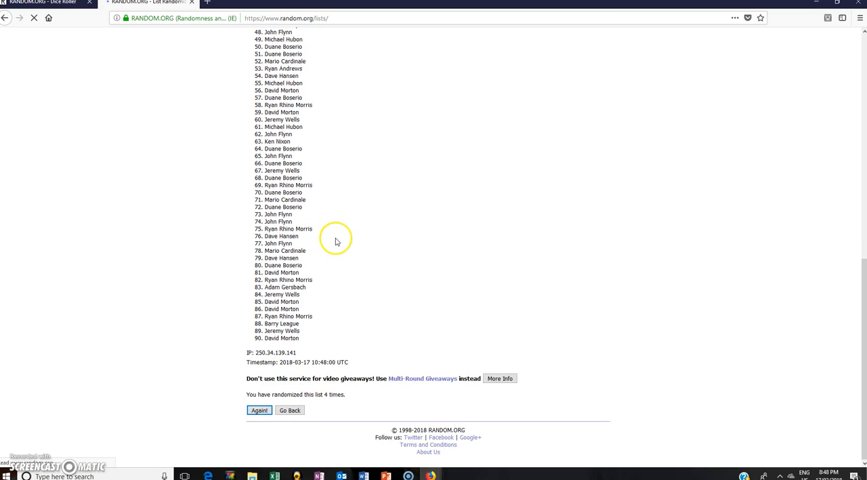
Reshuffle the list a fifth, sixth and seventh time and highlight the 7-times count.
left_click(259, 409)
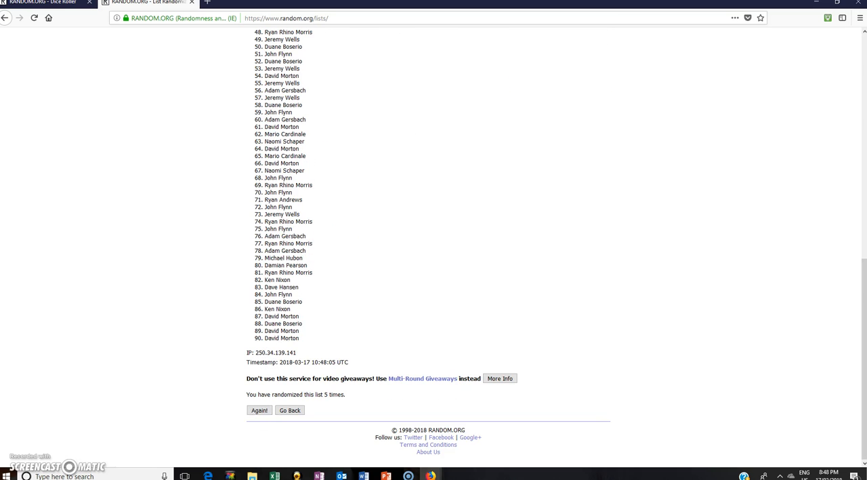
left_click(260, 409)
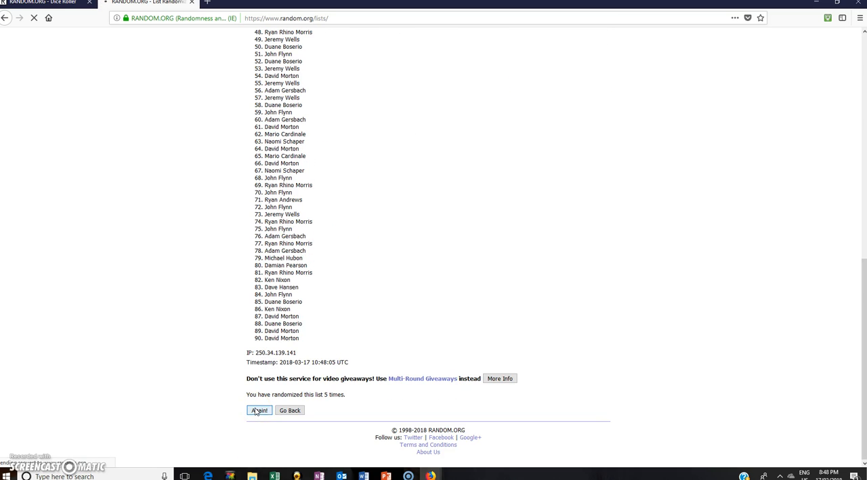
left_click(259, 409)
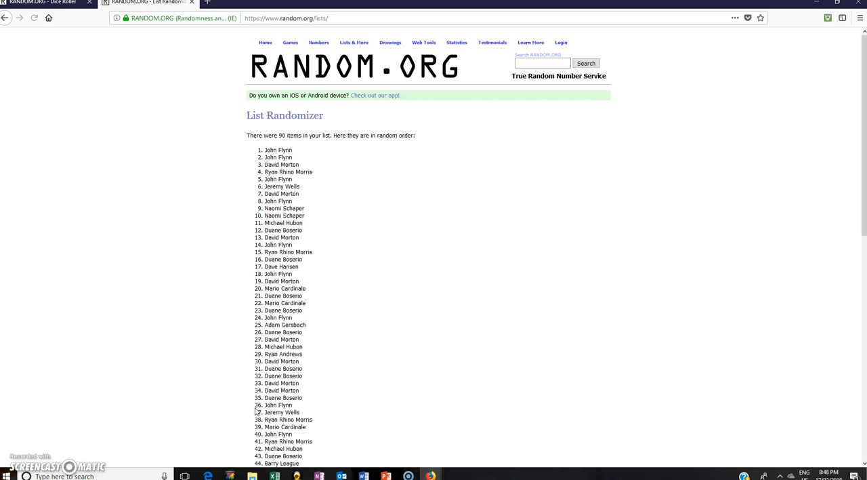
scroll("down", 3)
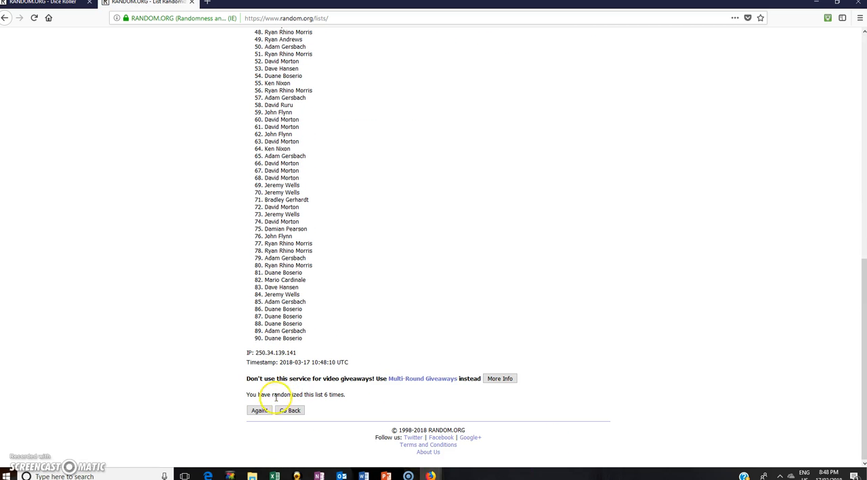
left_click(261, 409)
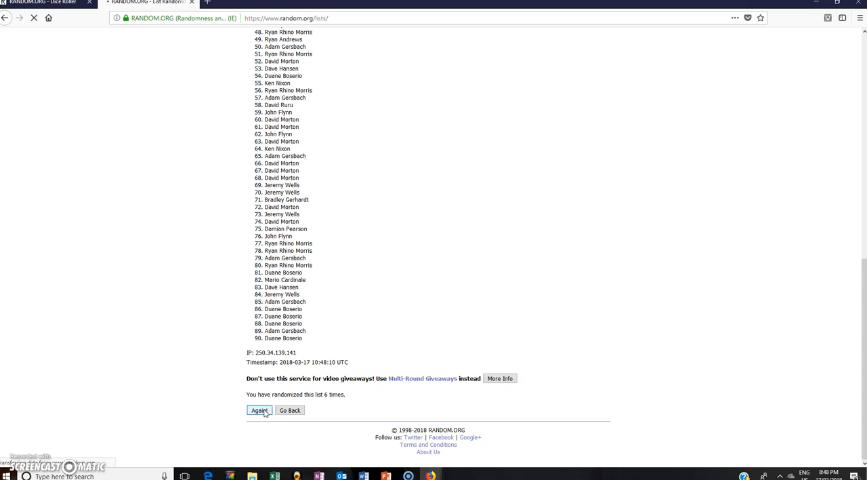
left_click(259, 409)
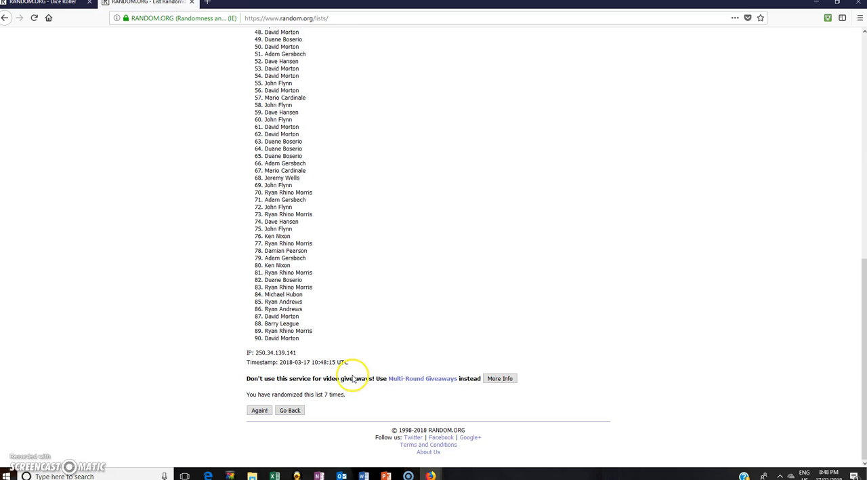
double_click(333, 394)
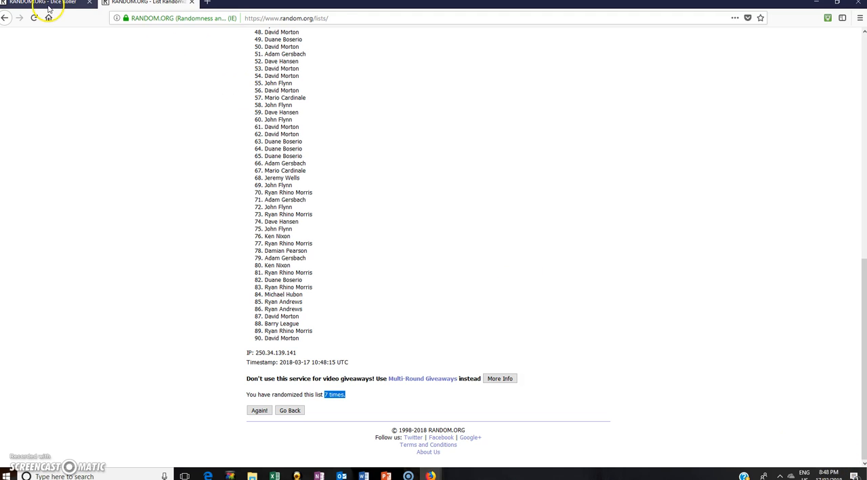
Recheck the Dice Roller, then reshuffle the list an eighth time.
left_click(47, 3)
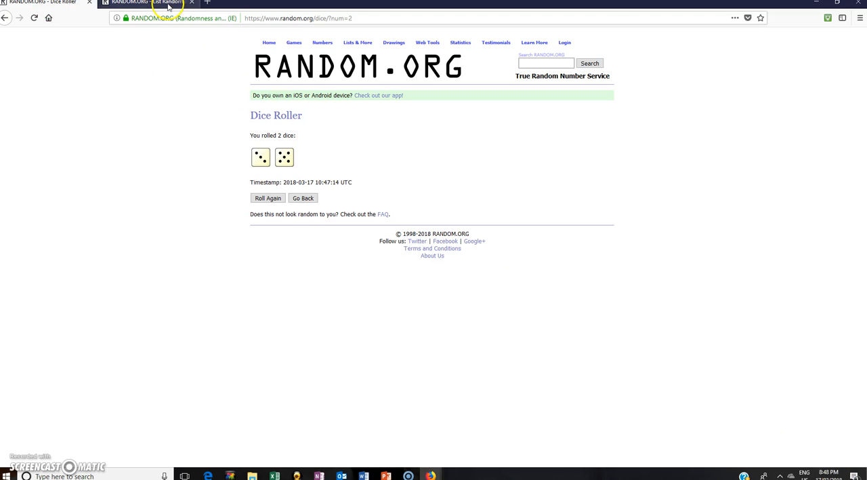
left_click(146, 3)
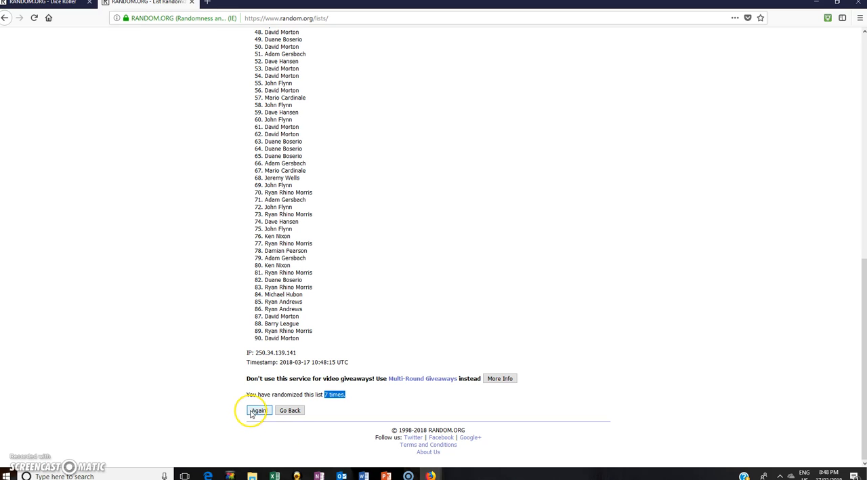
left_click(259, 410)
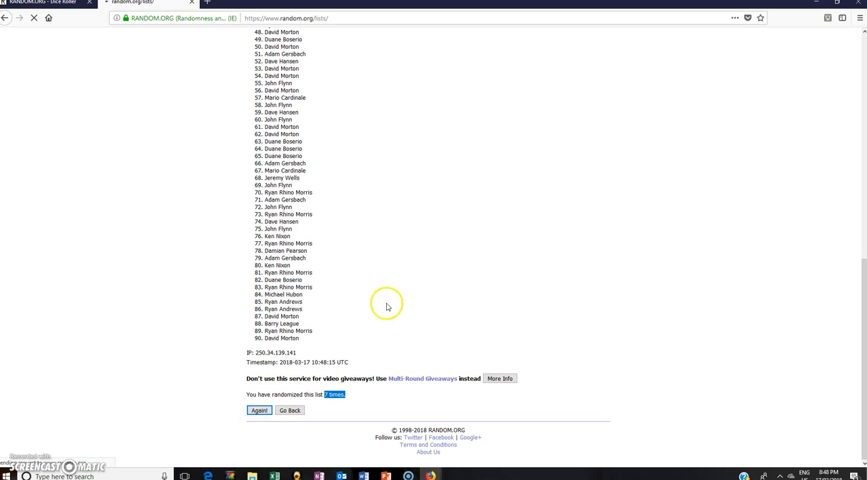
left_click(260, 409)
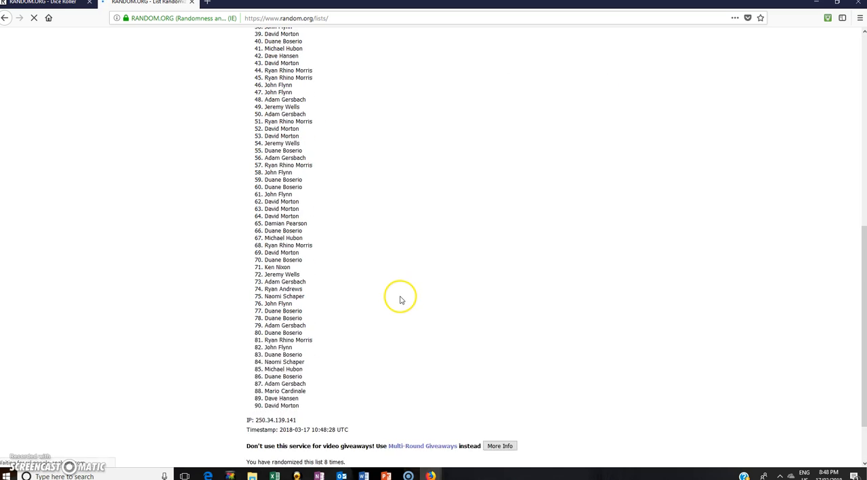
scroll("down", 3)
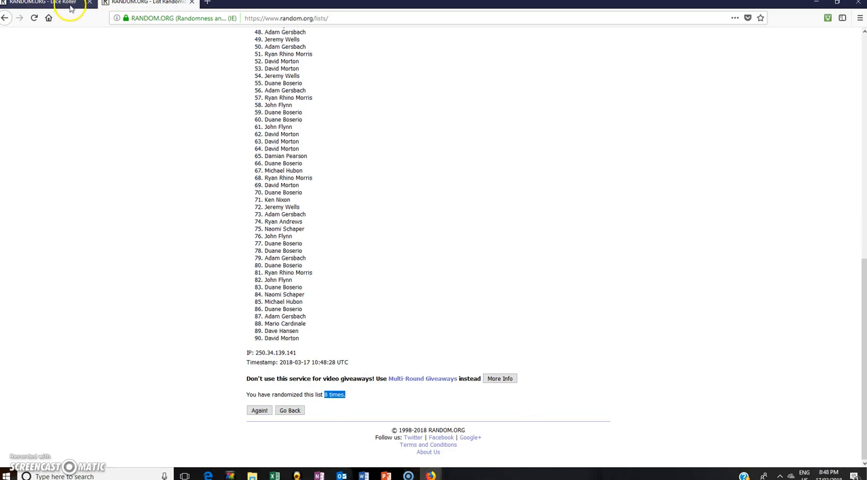
Return to the results top and highlight the first shuffled name as winner.
left_click(43, 3)
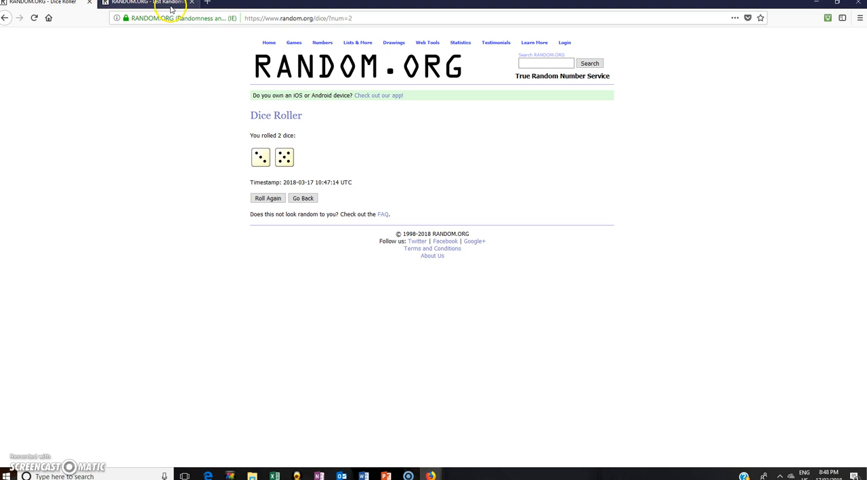
left_click(149, 3)
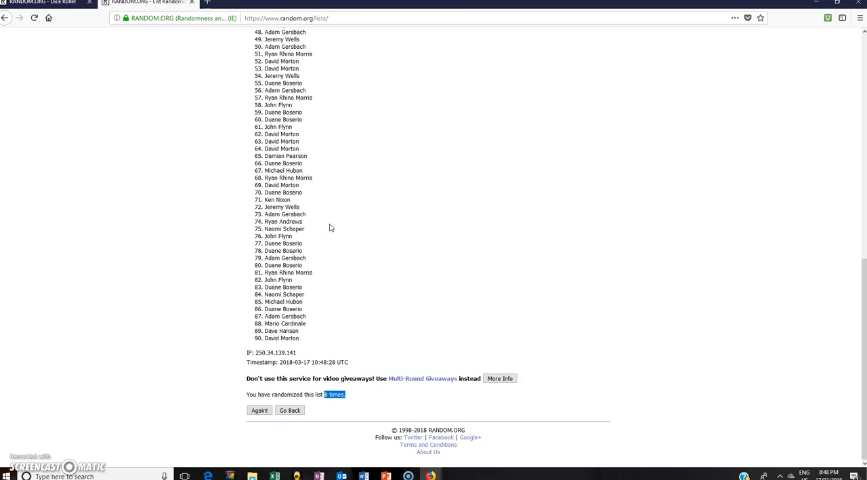
scroll("up", 3)
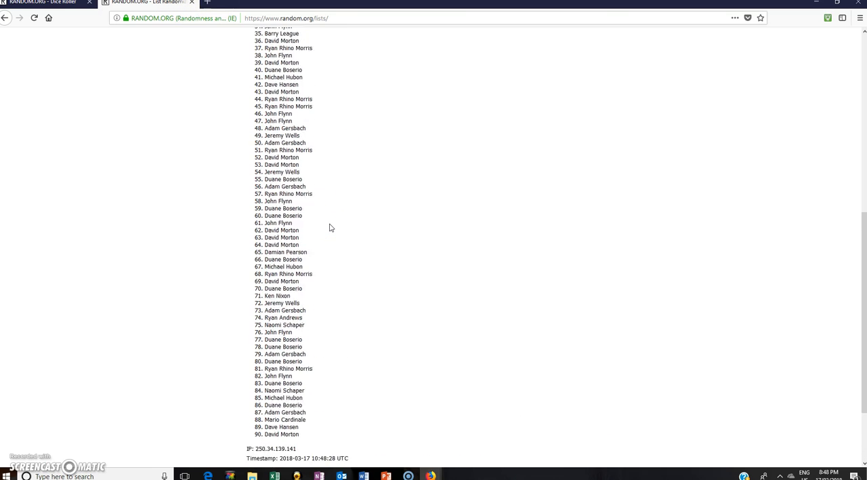
scroll("up", 3)
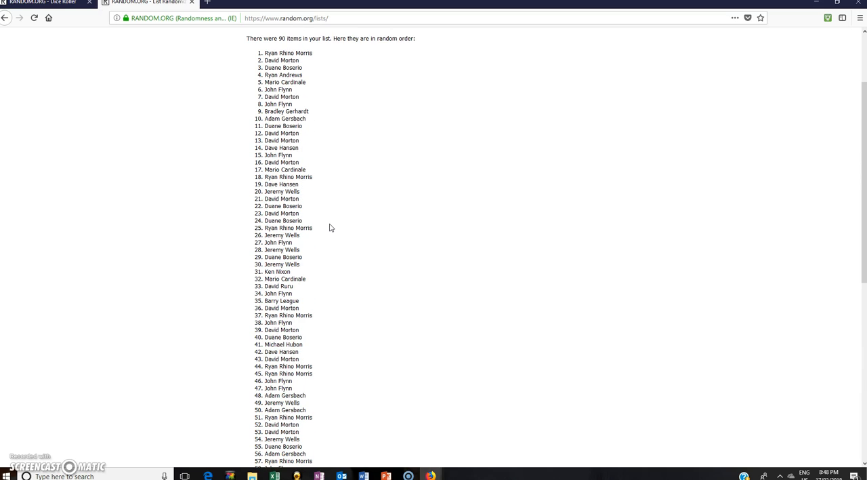
double_click(287, 53)
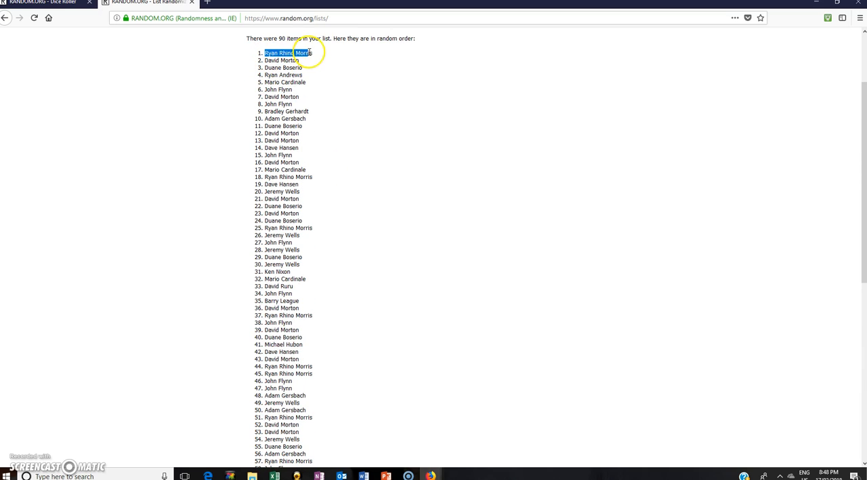
mouse_move(379, 155)
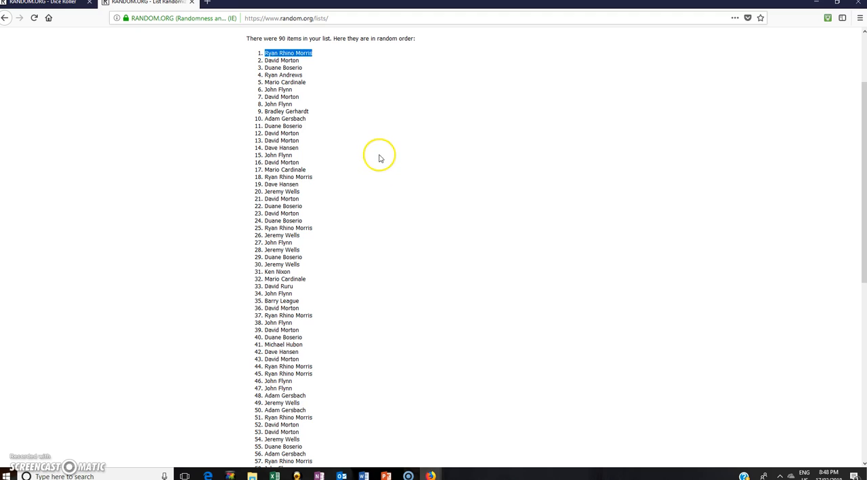
mouse_move(818, 413)
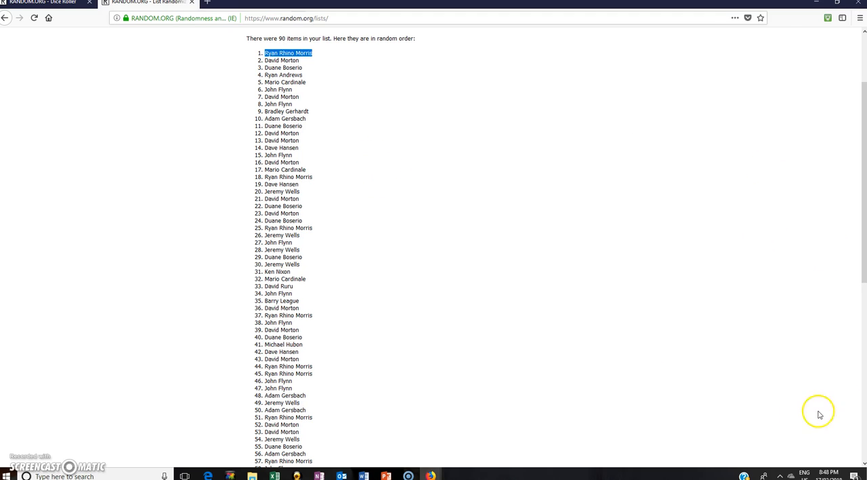
Review the shuffled list to its end and recheck the dice result.
scroll("down", 3)
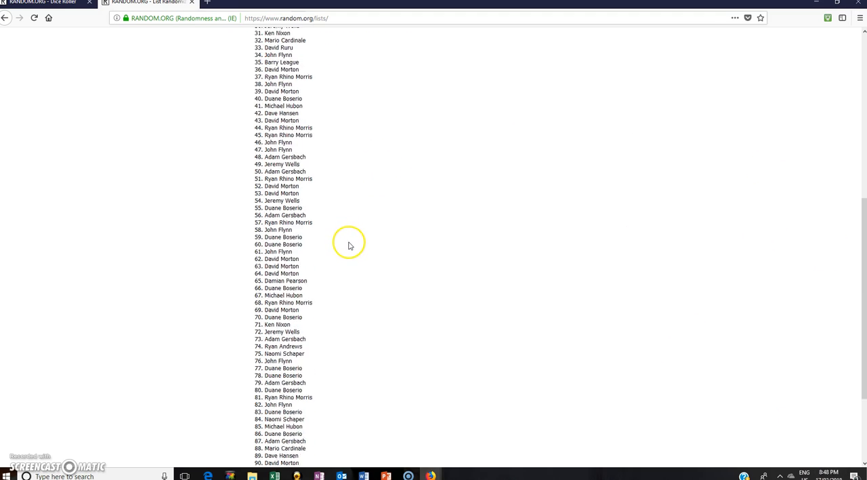
scroll("down", 3)
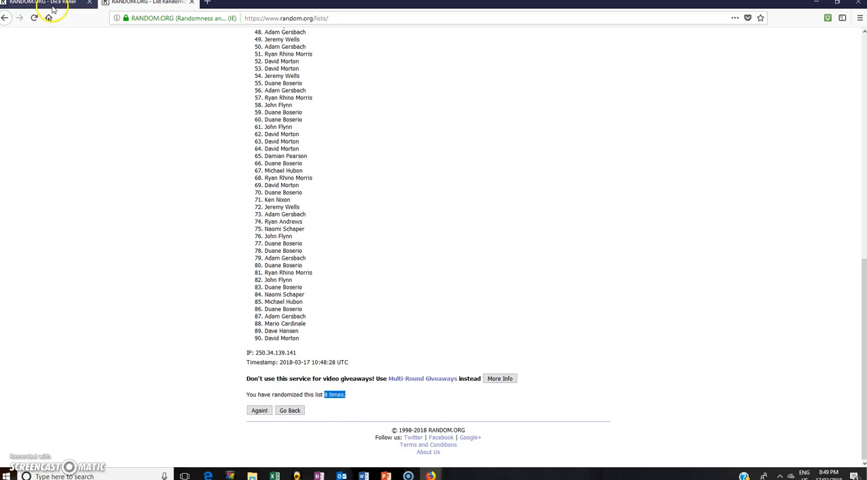
left_click(43, 3)
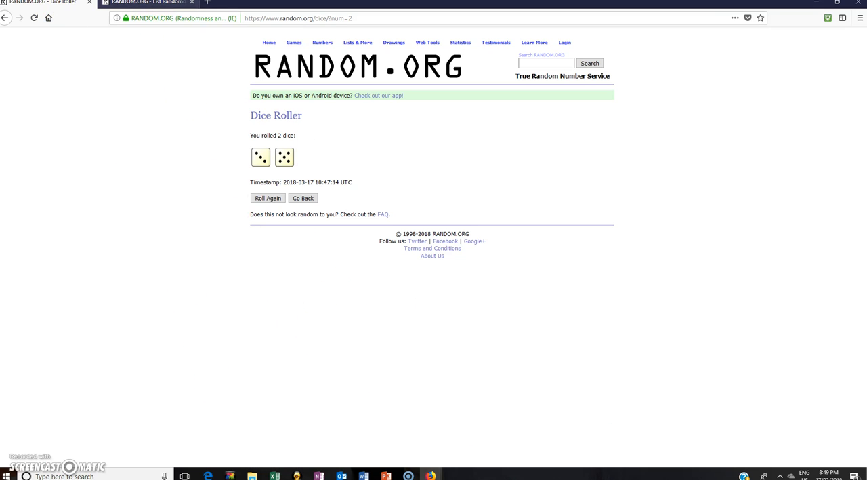
left_click(146, 2)
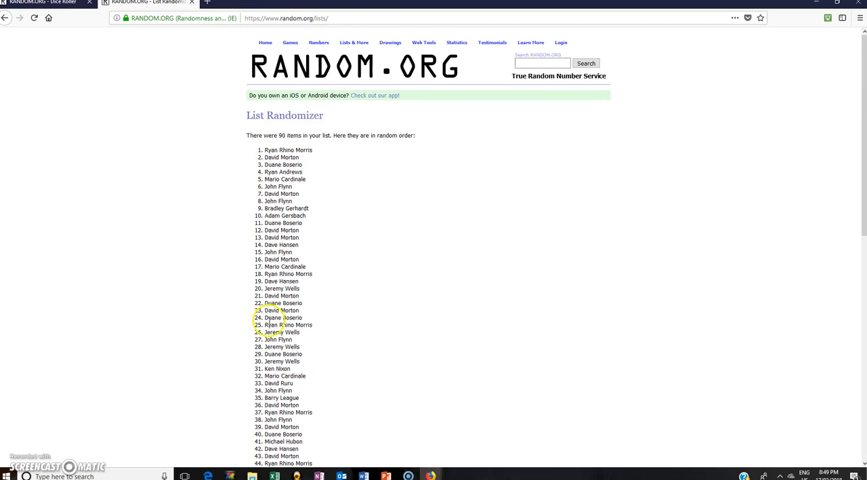
mouse_move(431, 474)
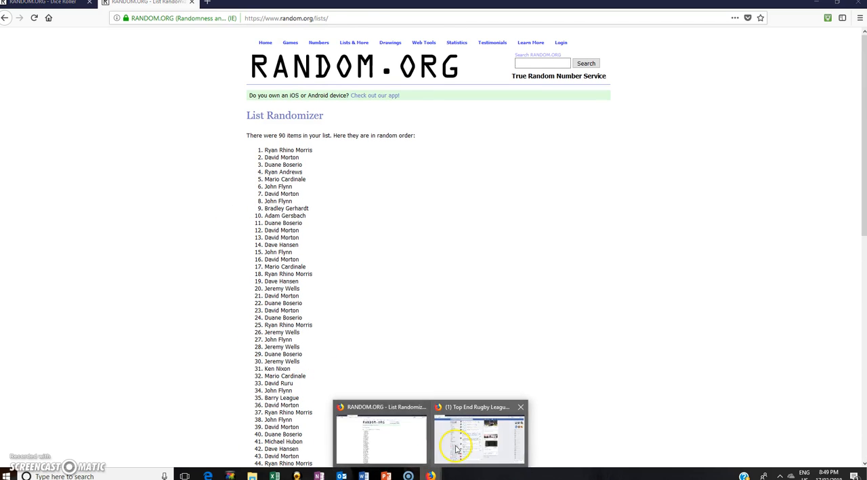
Bring up the rugby league group post and move into its comment box.
left_click(479, 439)
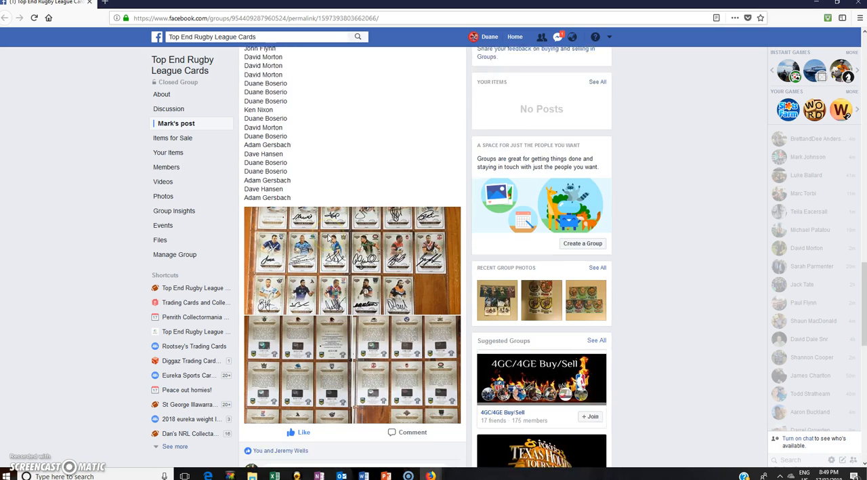
scroll("down", 3)
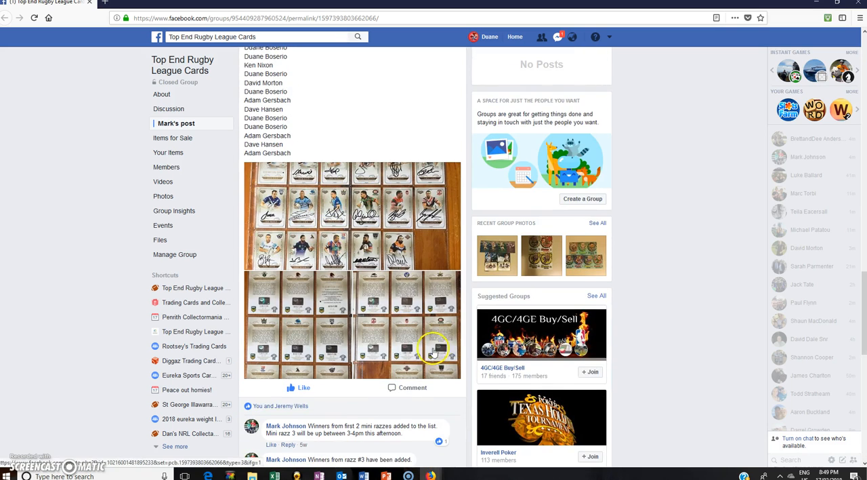
scroll("down", 3)
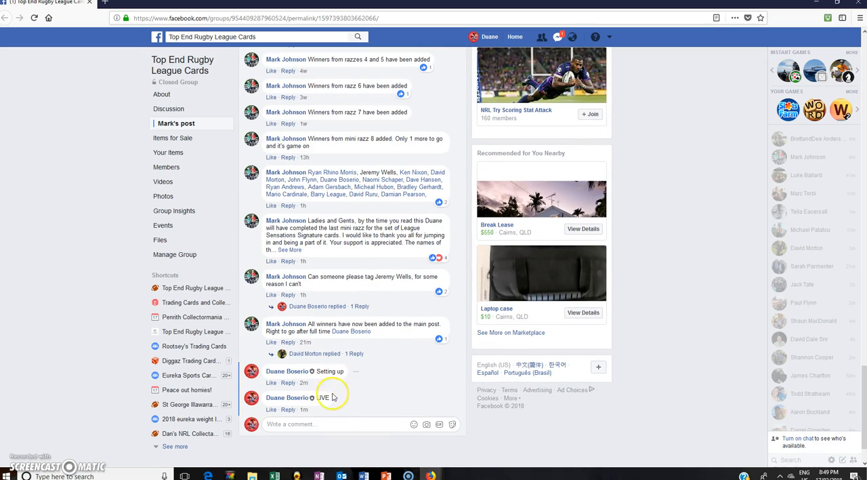
left_click(332, 423)
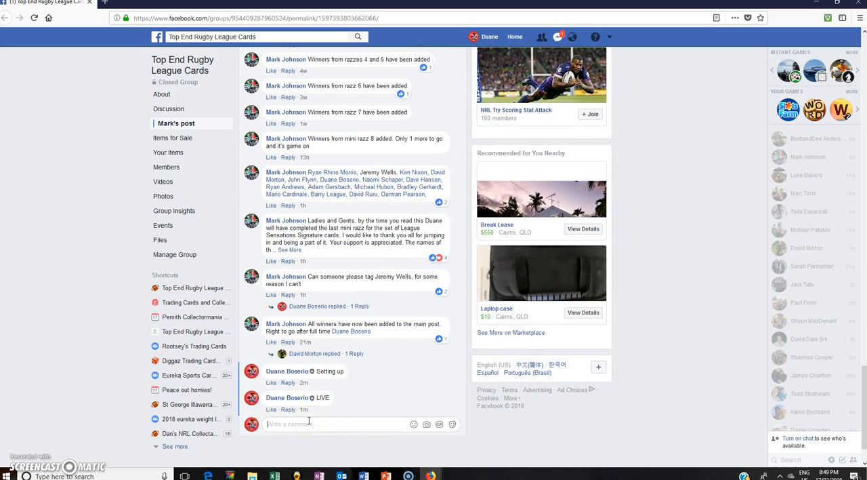
mouse_move(409, 475)
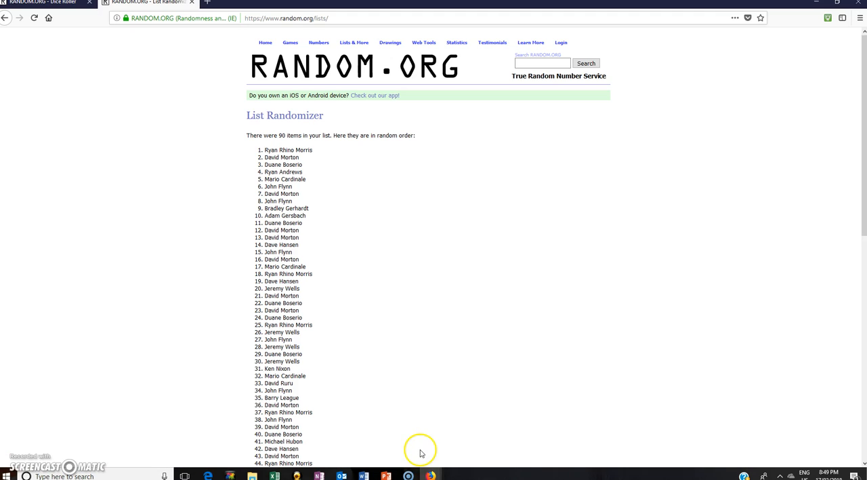
Type the comment 'Completed' under the group post without posting it.
left_click(48, 3)
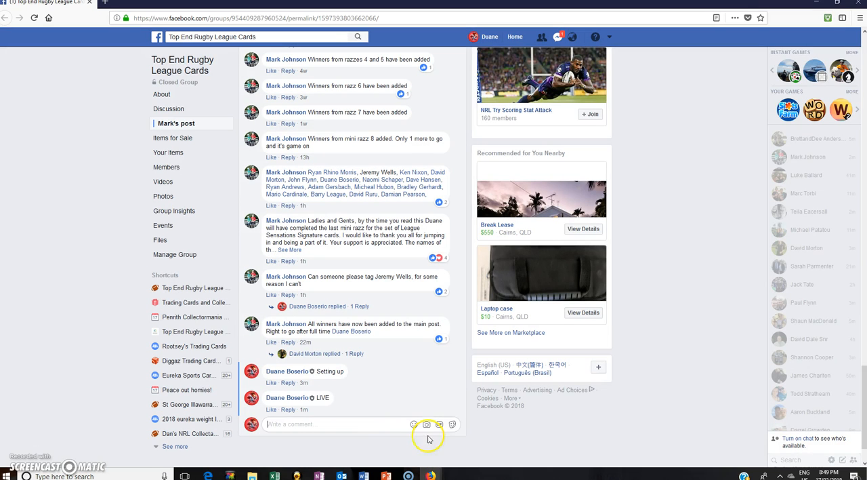
type("C")
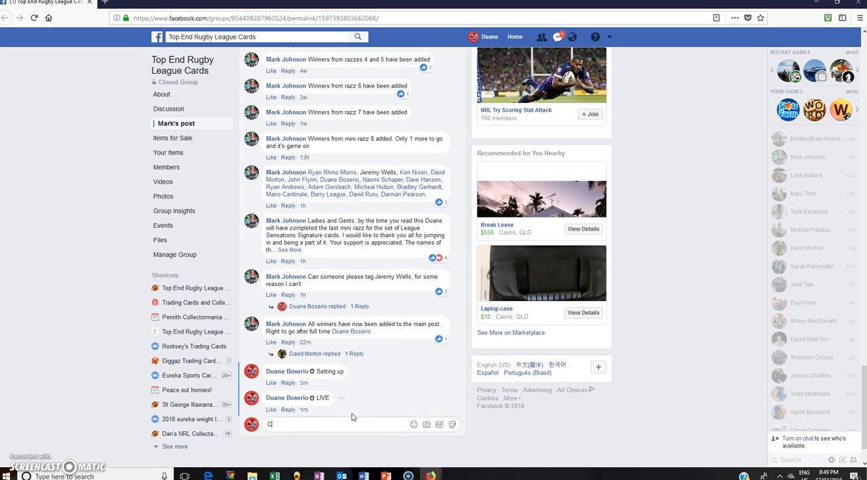
type("ompleted")
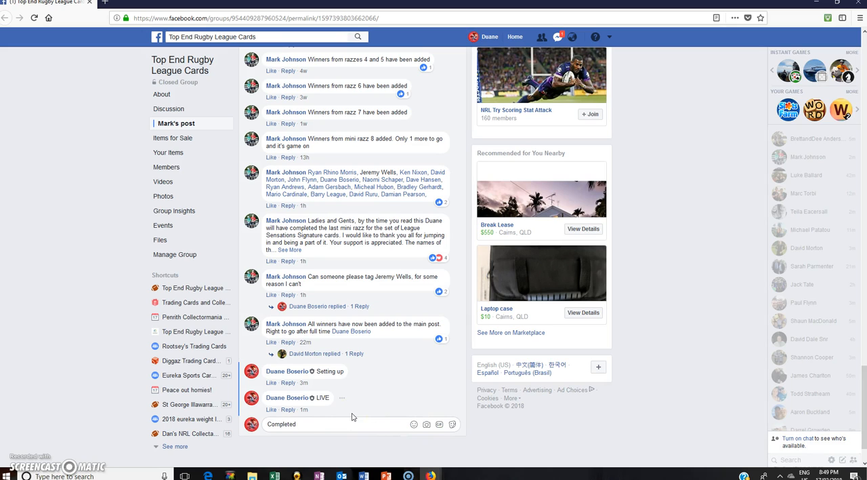